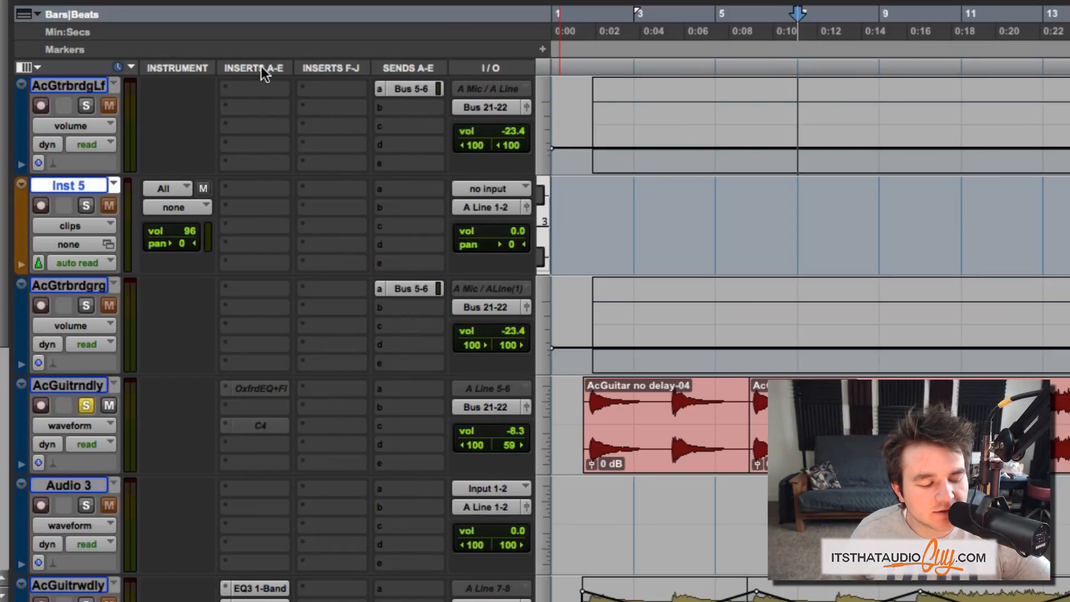
Step: In Preferences, organize plug-in menus by Category and Manufacturer, and confirm with OK
{"action": "left_click", "coordinate": [254, 188]}
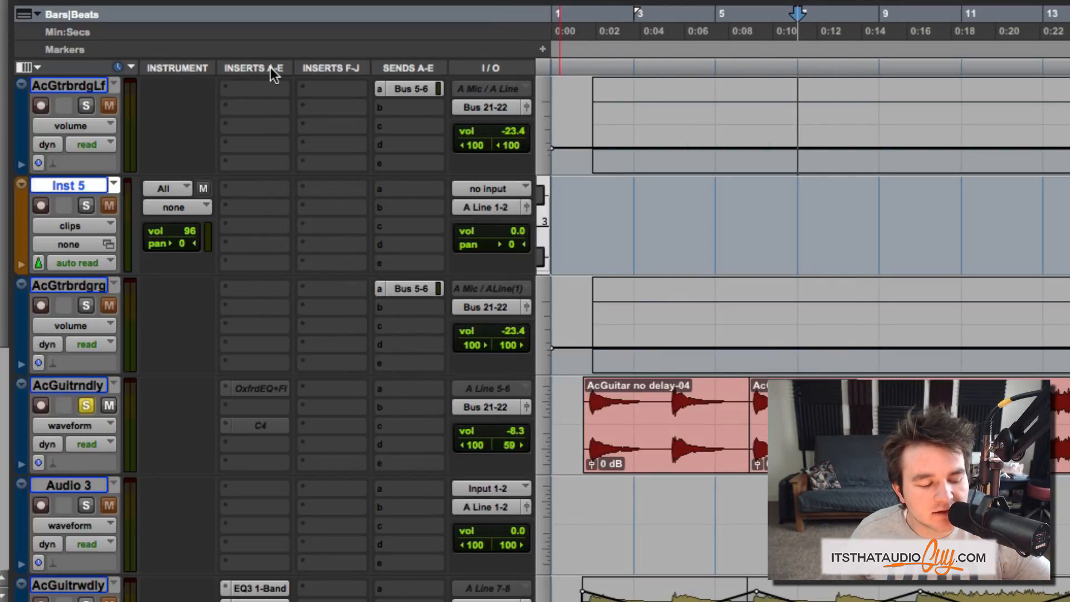
{"action": "left_click", "coordinate": [254, 67]}
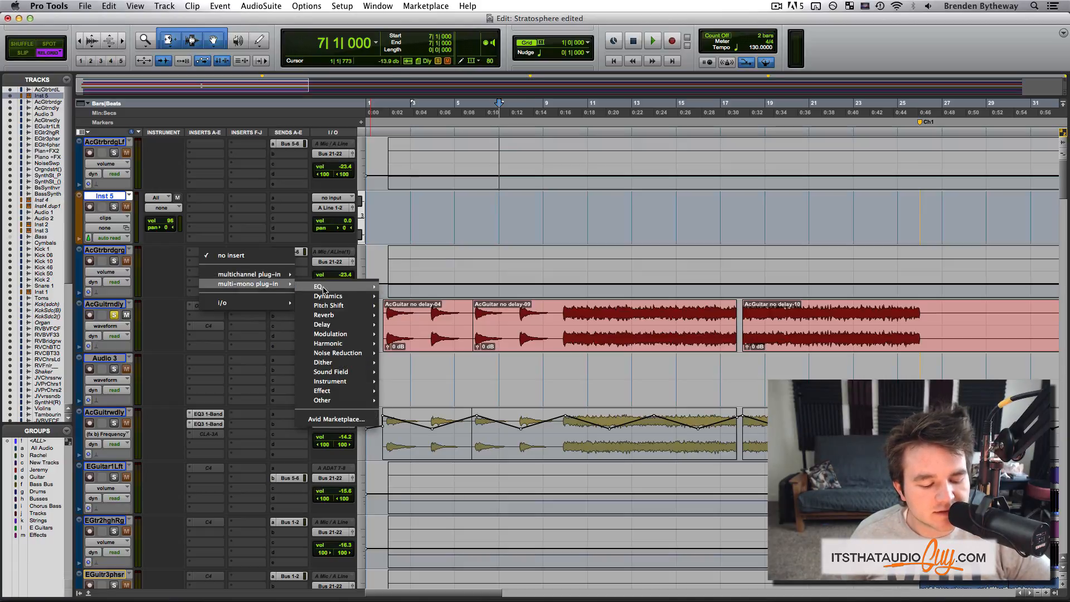
{"action": "mouse_move", "coordinate": [327, 286]}
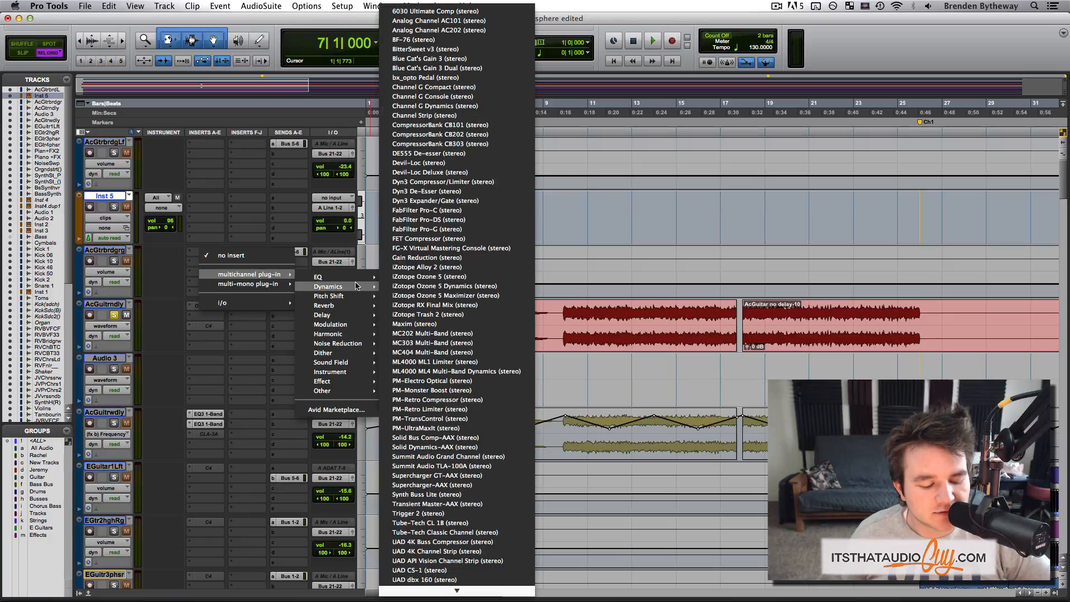
{"action": "mouse_move", "coordinate": [456, 248]}
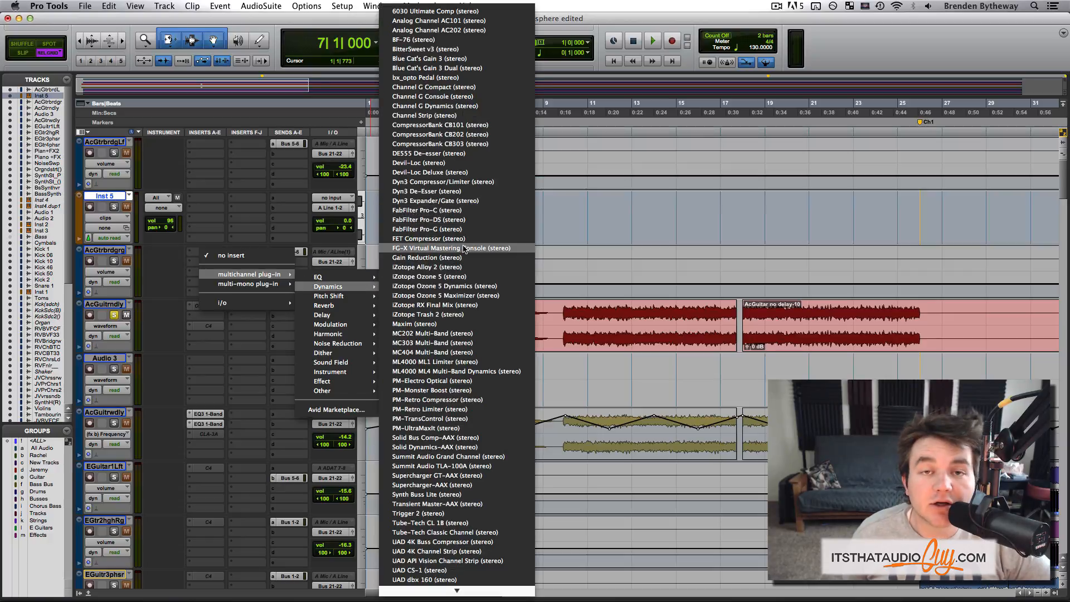
{"action": "mouse_move", "coordinate": [462, 249]}
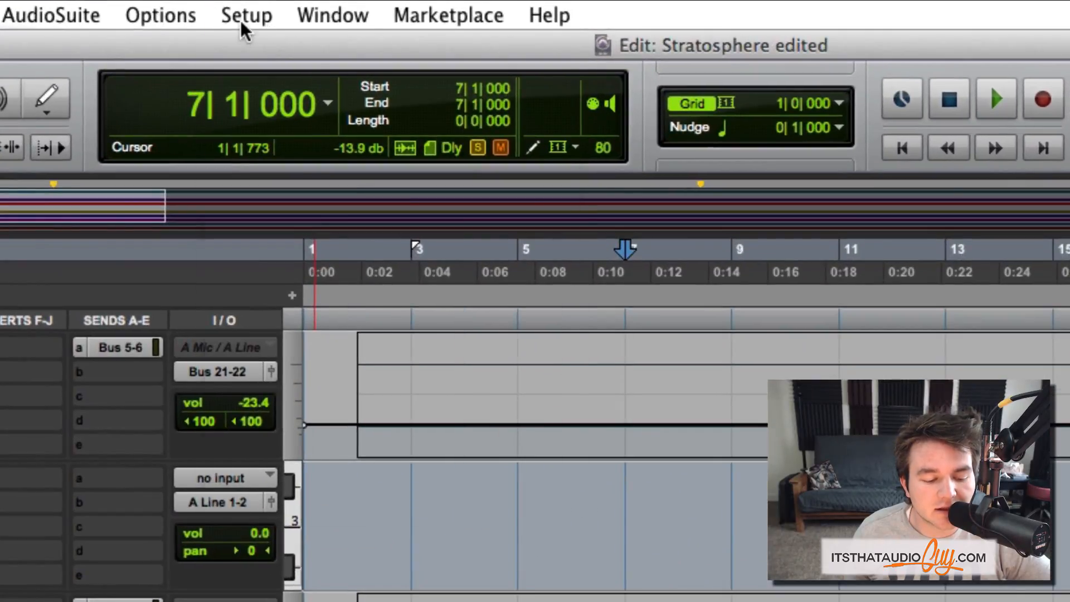
{"action": "left_click", "coordinate": [246, 14]}
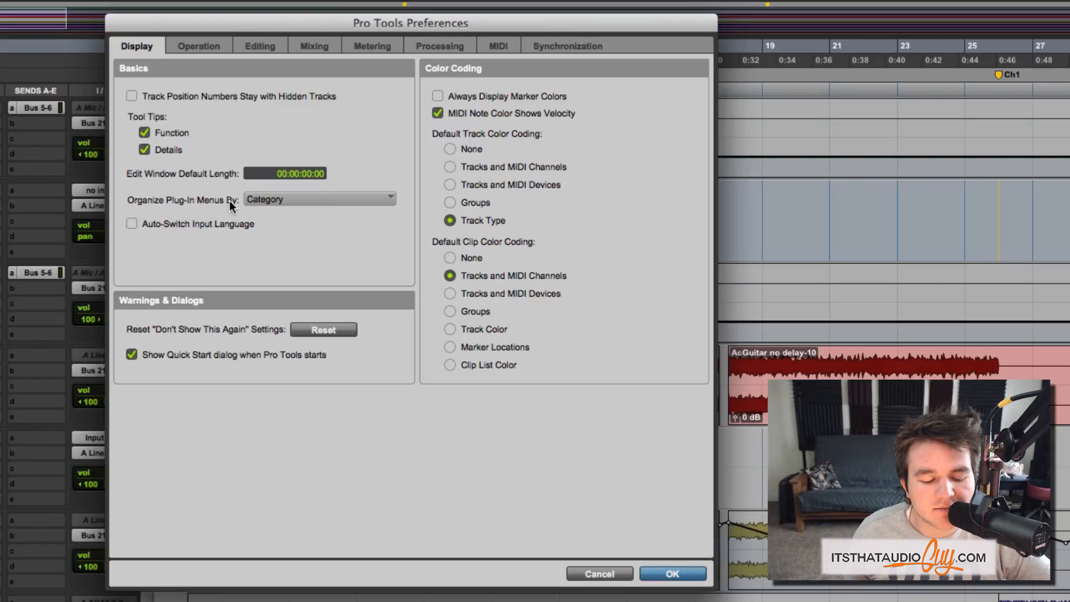
{"action": "mouse_move", "coordinate": [255, 207]}
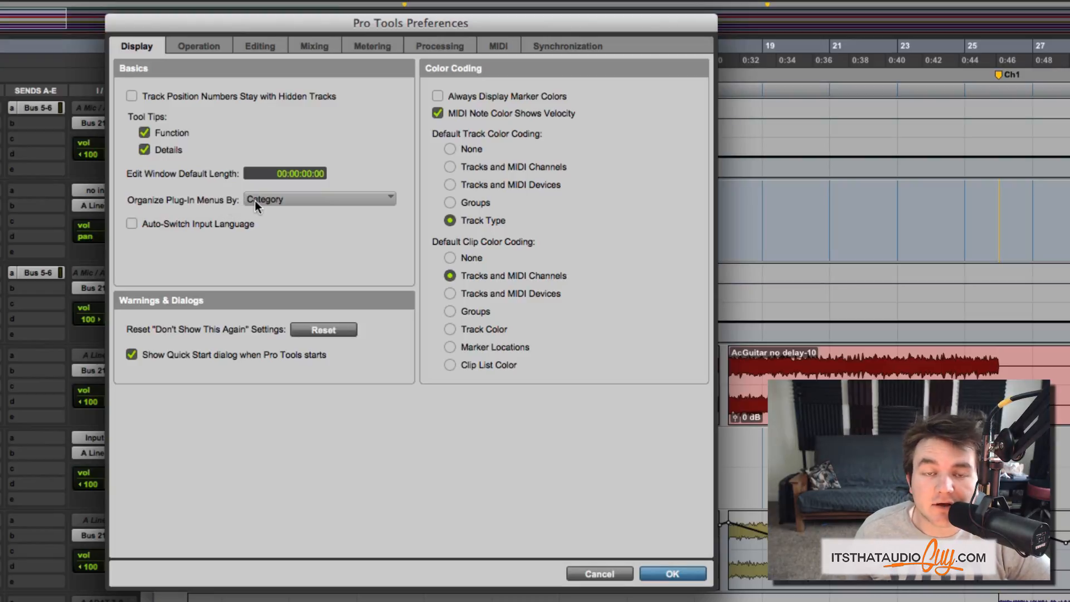
{"action": "left_click", "coordinate": [317, 199]}
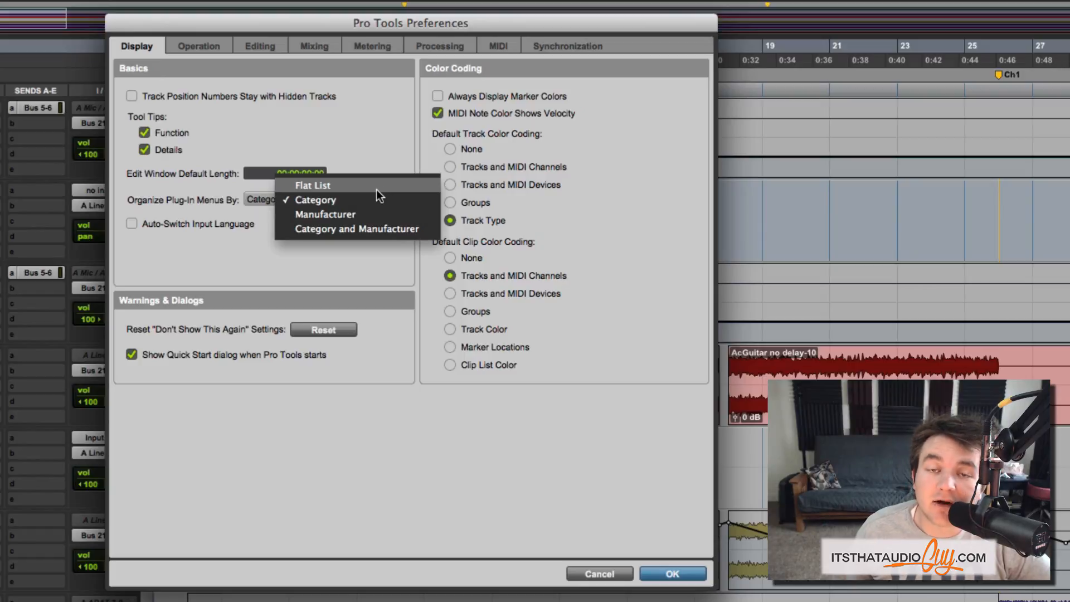
{"action": "mouse_move", "coordinate": [372, 214]}
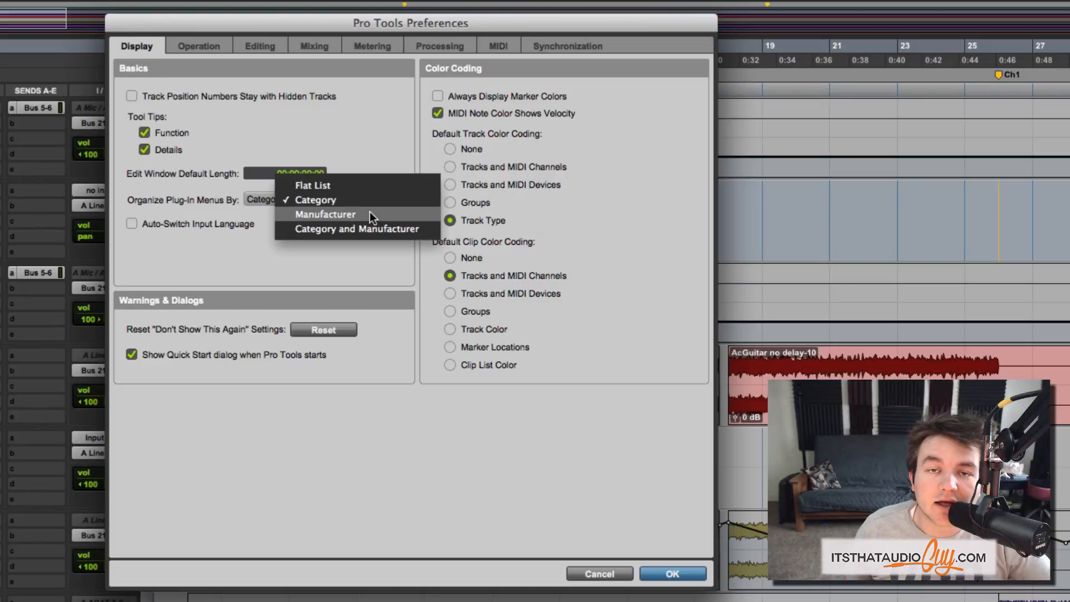
{"action": "mouse_move", "coordinate": [357, 228]}
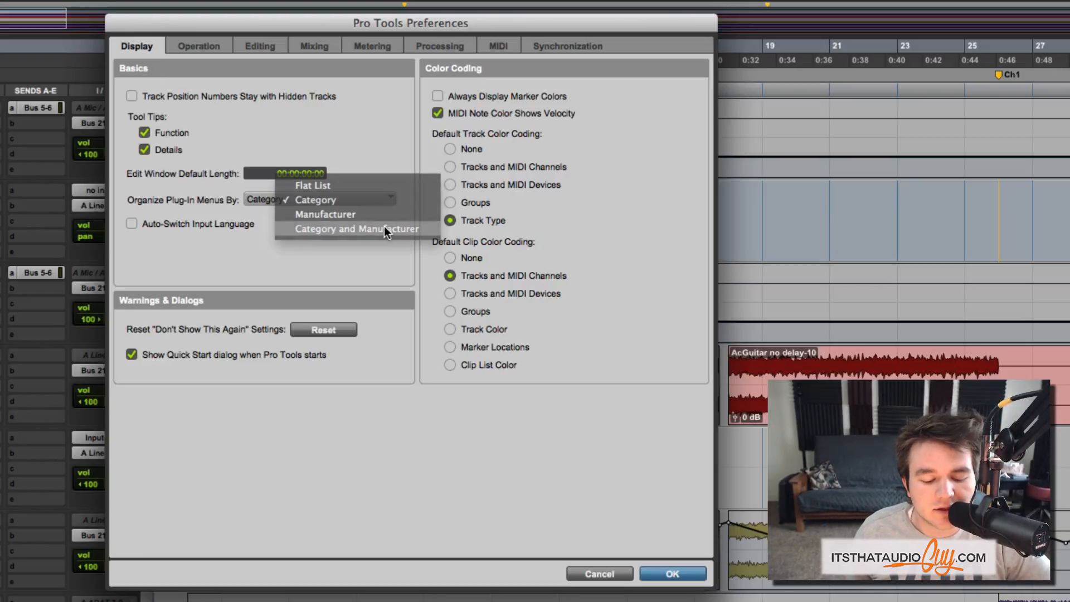
{"action": "left_click", "coordinate": [356, 228]}
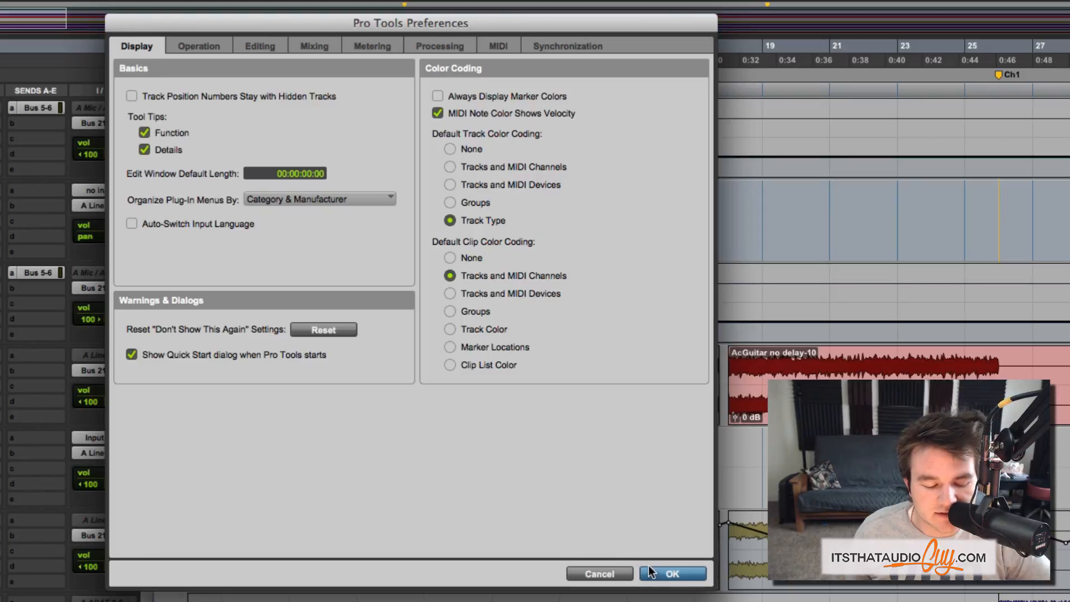
{"action": "left_click", "coordinate": [671, 574]}
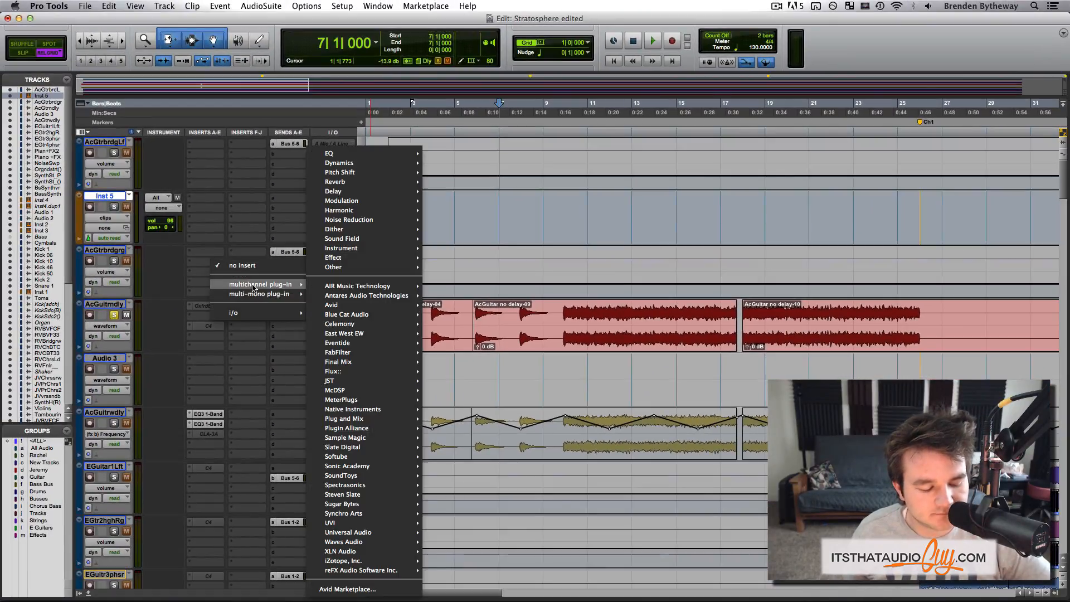
{"action": "mouse_move", "coordinate": [339, 323]}
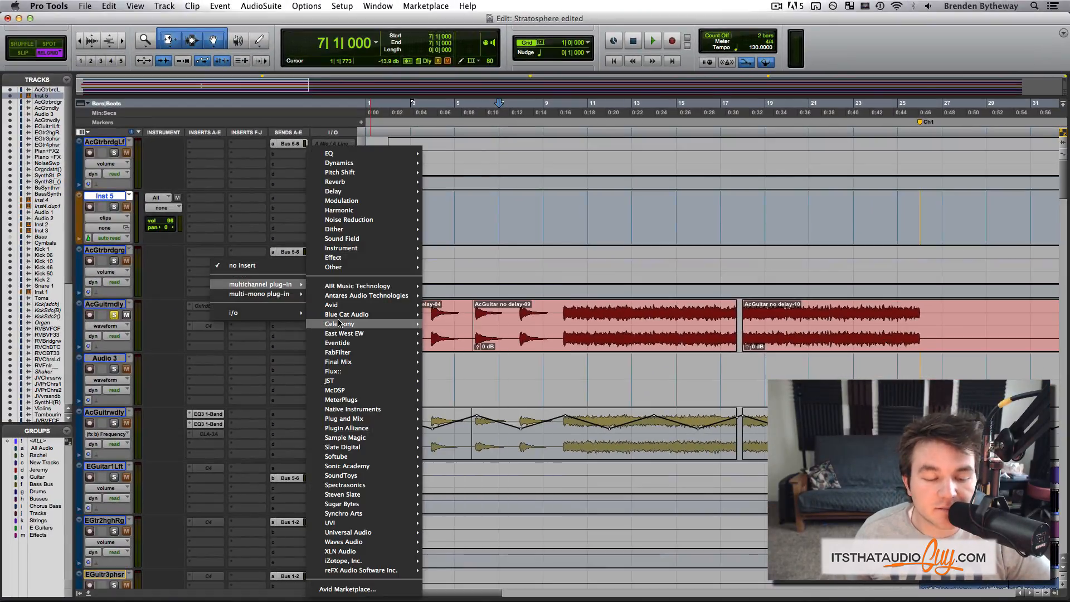
{"action": "mouse_move", "coordinate": [341, 447]}
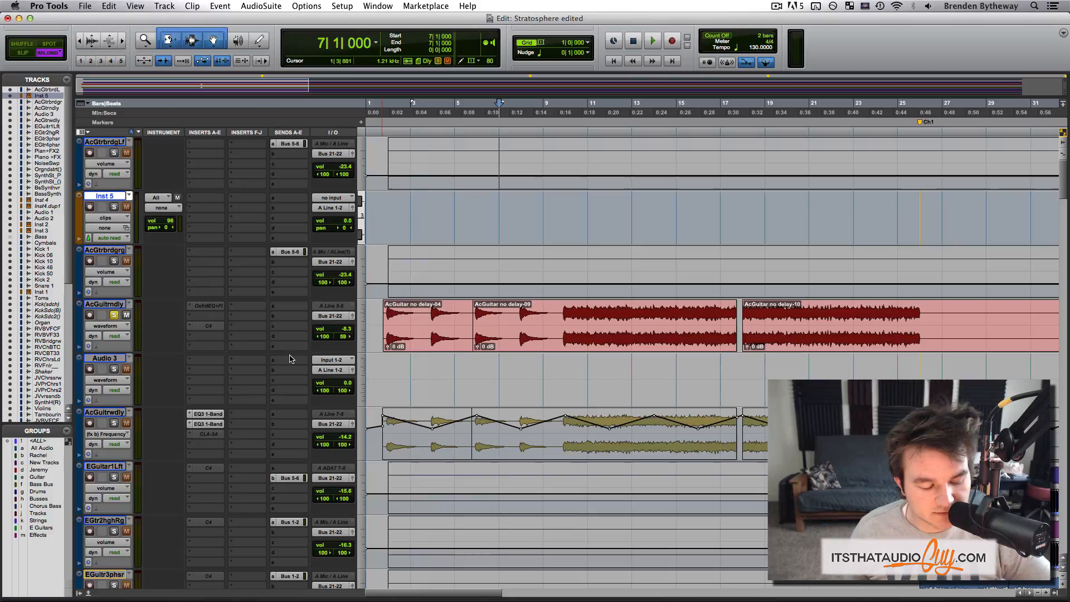
Step: Open the plug-in choices for the next insert slot on the third track
{"action": "left_click", "coordinate": [205, 252]}
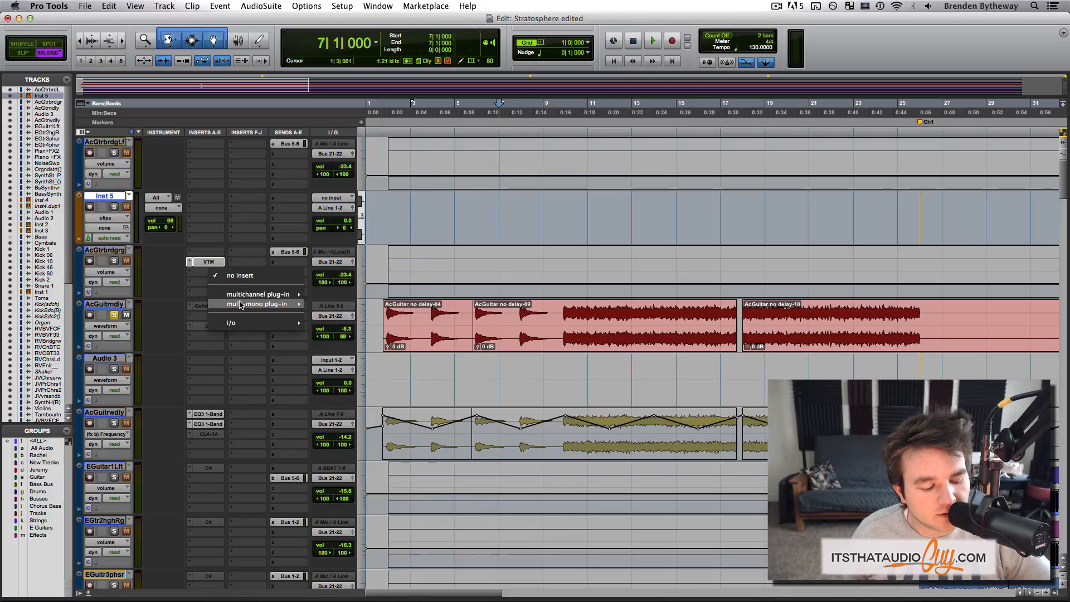
{"action": "mouse_move", "coordinate": [256, 294]}
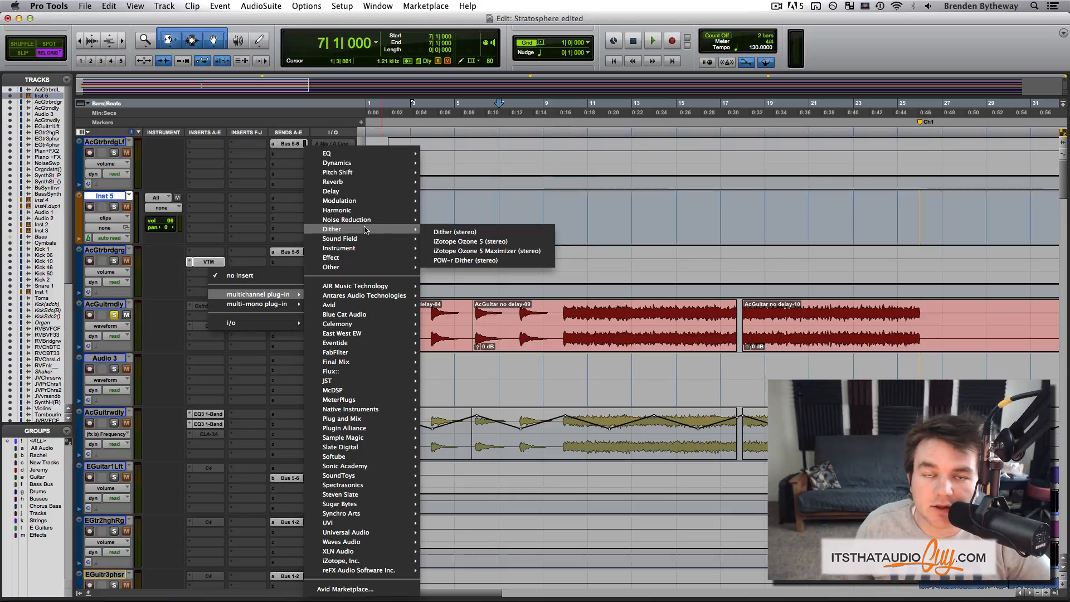
{"action": "mouse_move", "coordinate": [335, 153]}
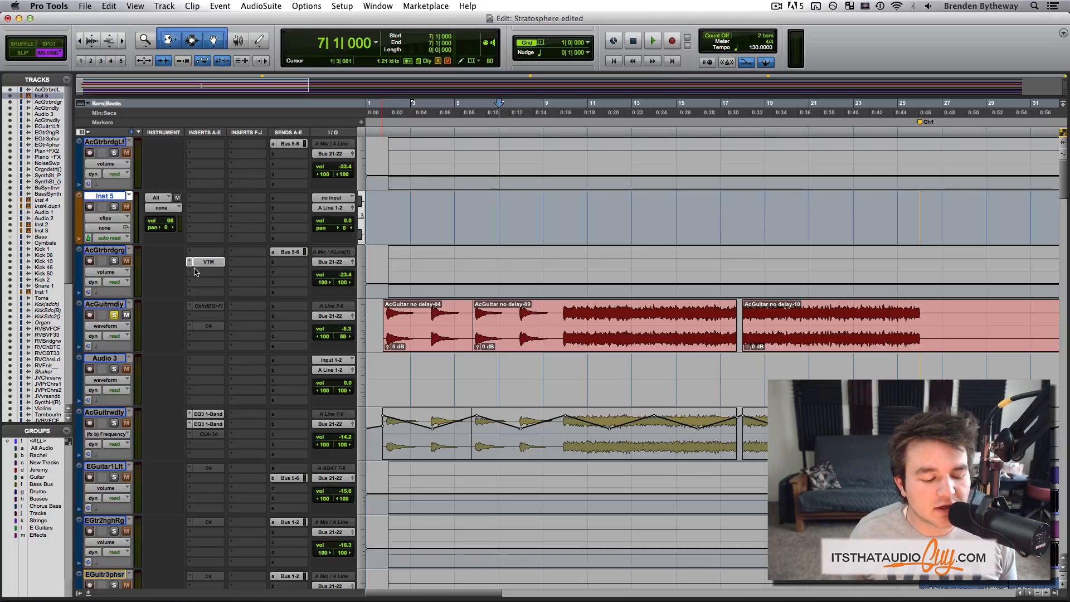
Step: Create one new track with its type set to Instrument Track
{"action": "left_click", "coordinate": [164, 6]}
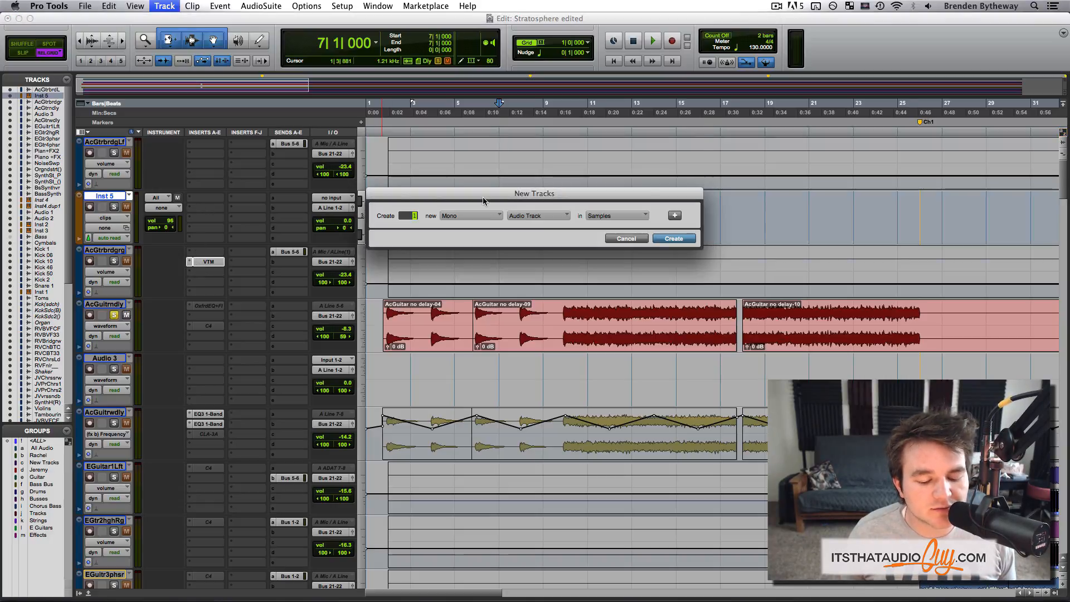
{"action": "left_click", "coordinate": [538, 216]}
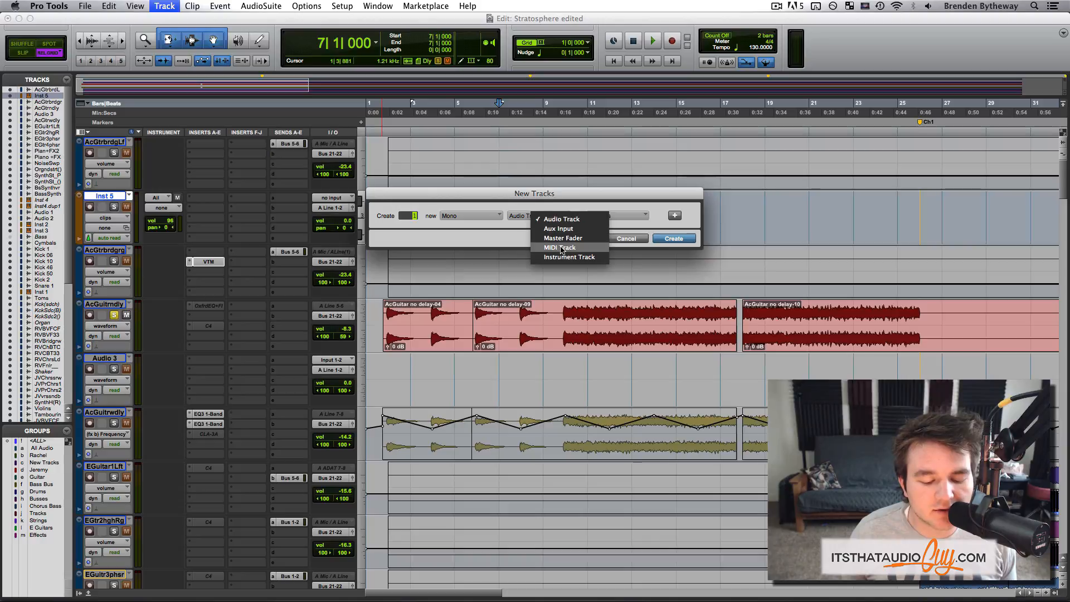
{"action": "left_click", "coordinate": [568, 256]}
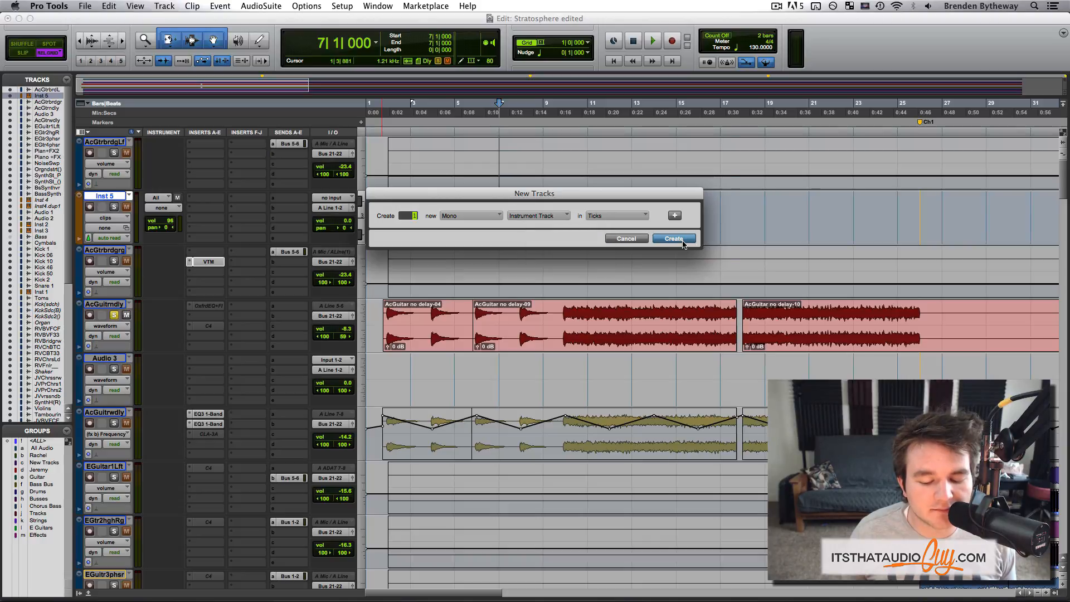
{"action": "left_click", "coordinate": [673, 238]}
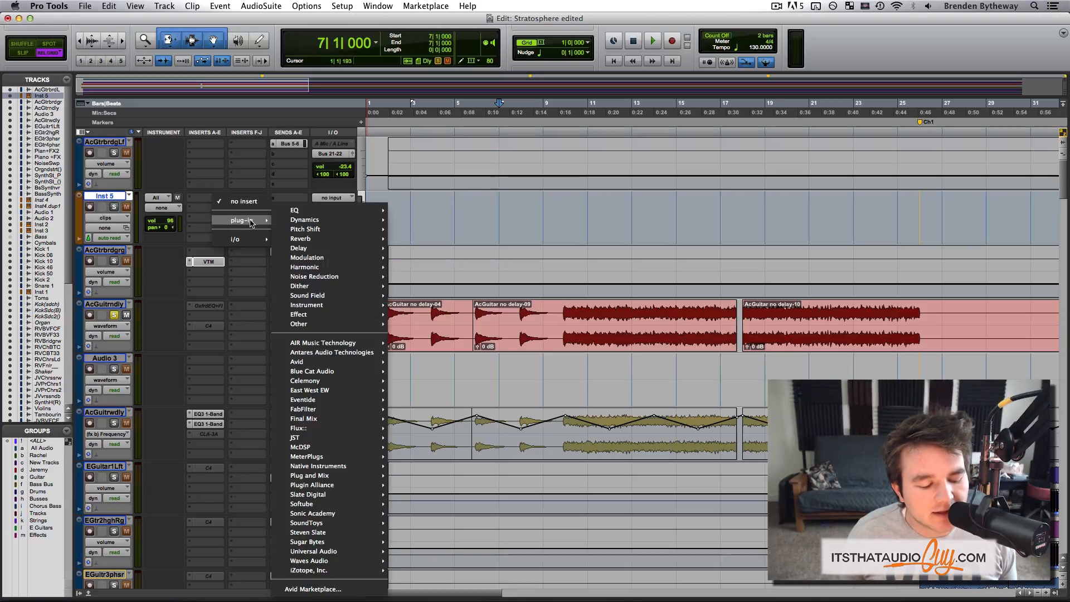
{"action": "left_click", "coordinate": [306, 304]}
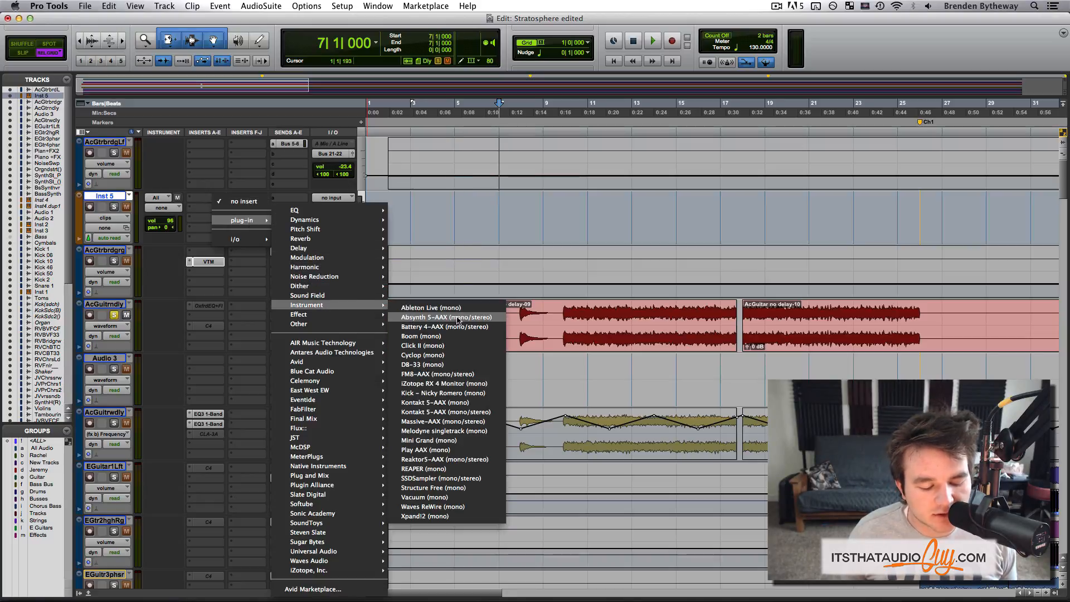
{"action": "mouse_move", "coordinate": [447, 364]}
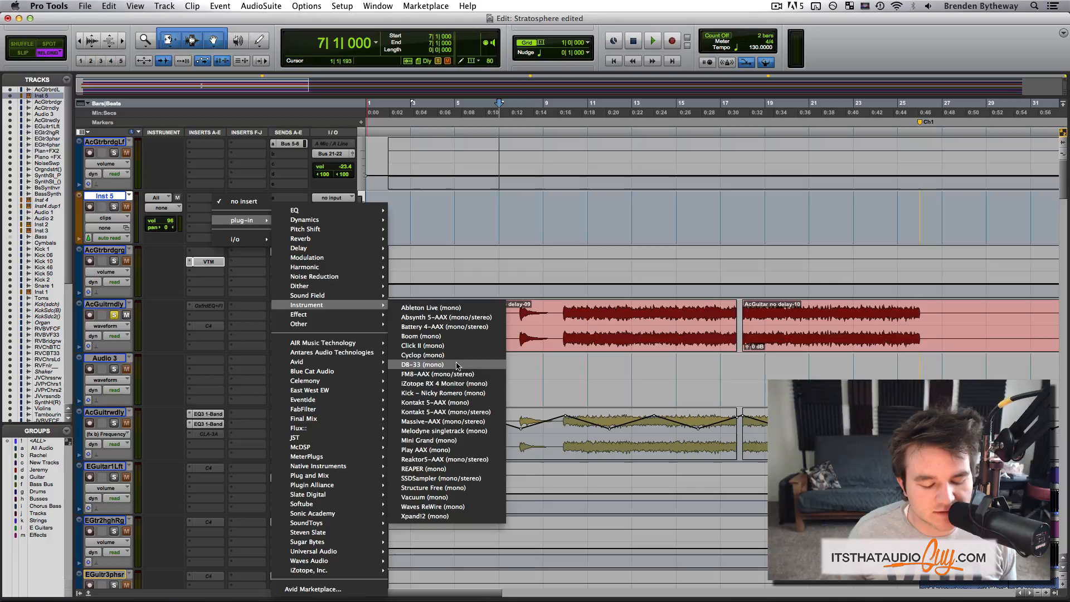
{"action": "mouse_move", "coordinate": [446, 411]}
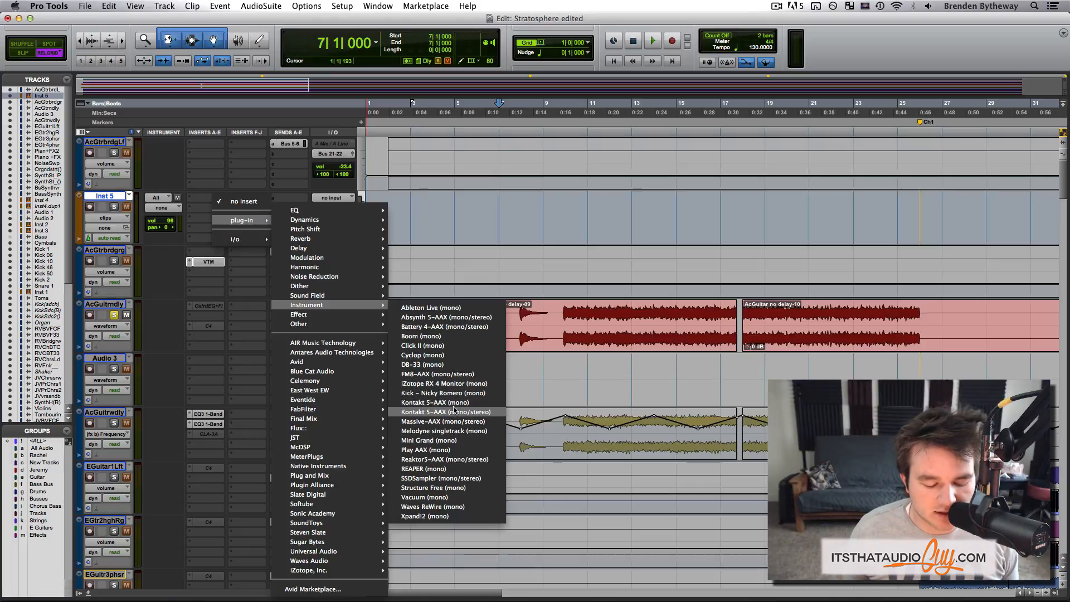
{"action": "mouse_move", "coordinate": [444, 383]}
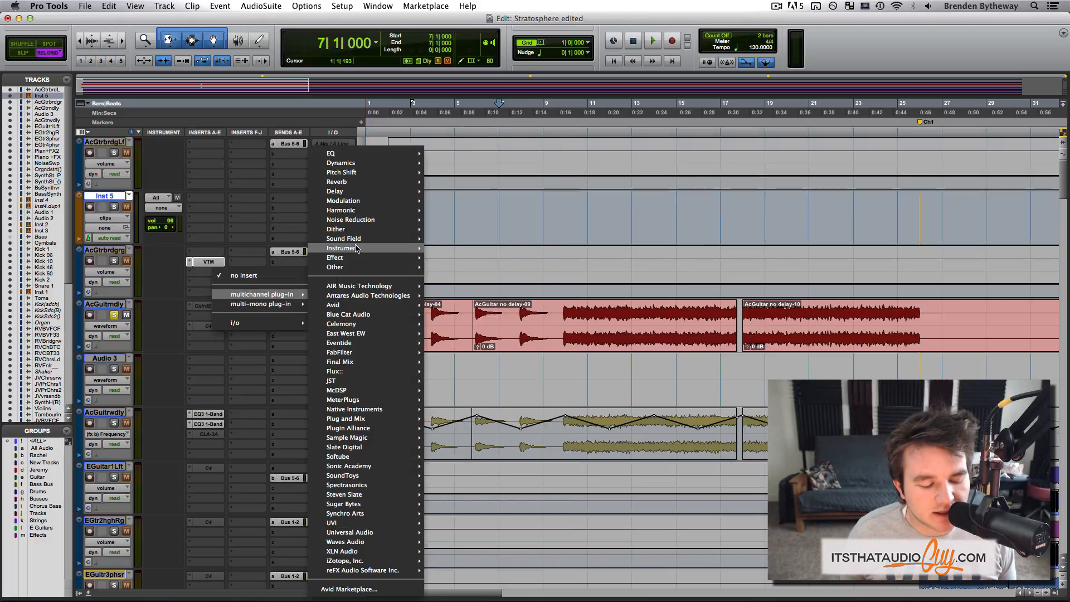
{"action": "mouse_move", "coordinate": [343, 248]}
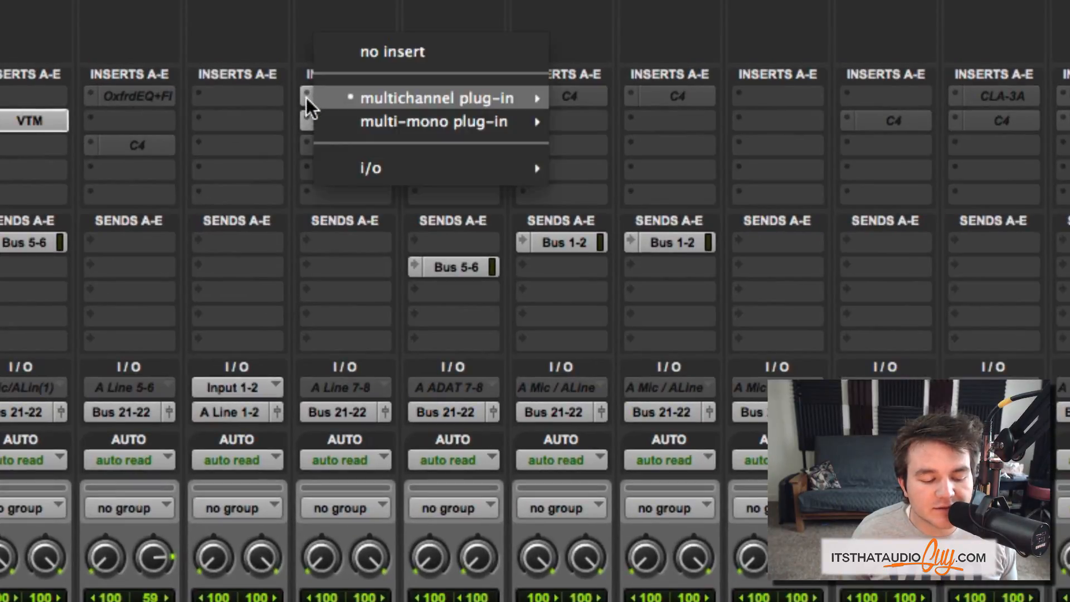
Step: Dismiss the open insert menu without adding a plug-in
{"action": "left_click", "coordinate": [437, 98]}
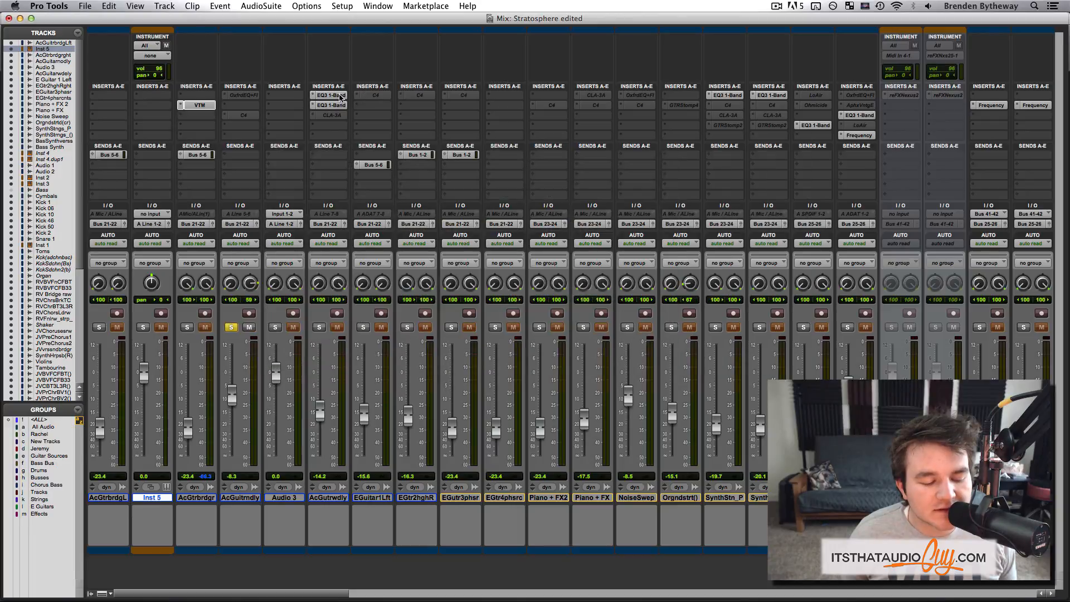
Step: Open the Virtual Tape Machines window from the third channel's VTM insert
{"action": "left_click", "coordinate": [329, 94]}
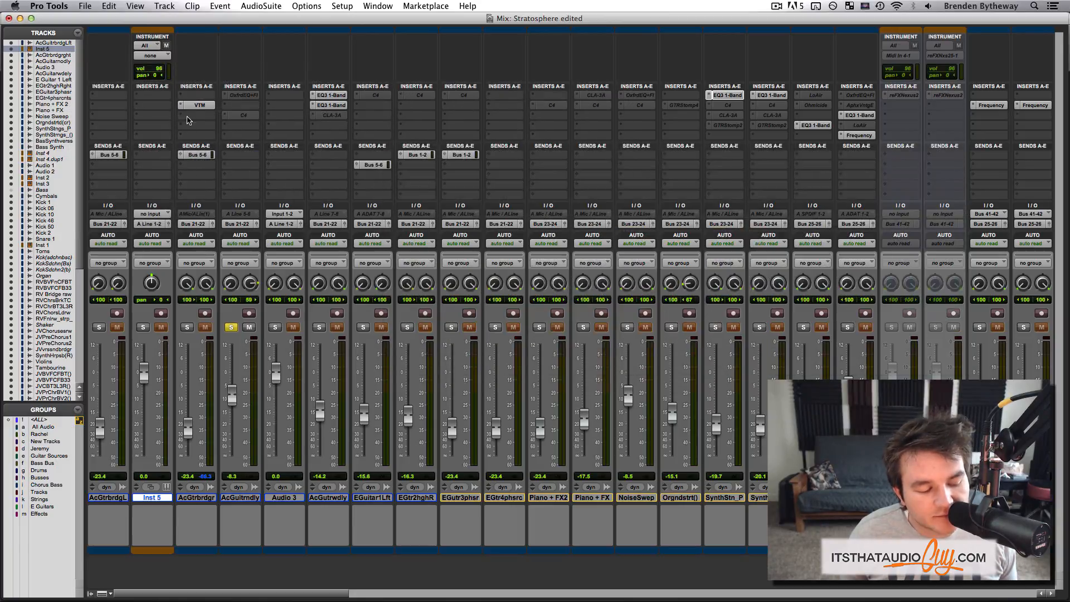
{"action": "left_click", "coordinate": [200, 104]}
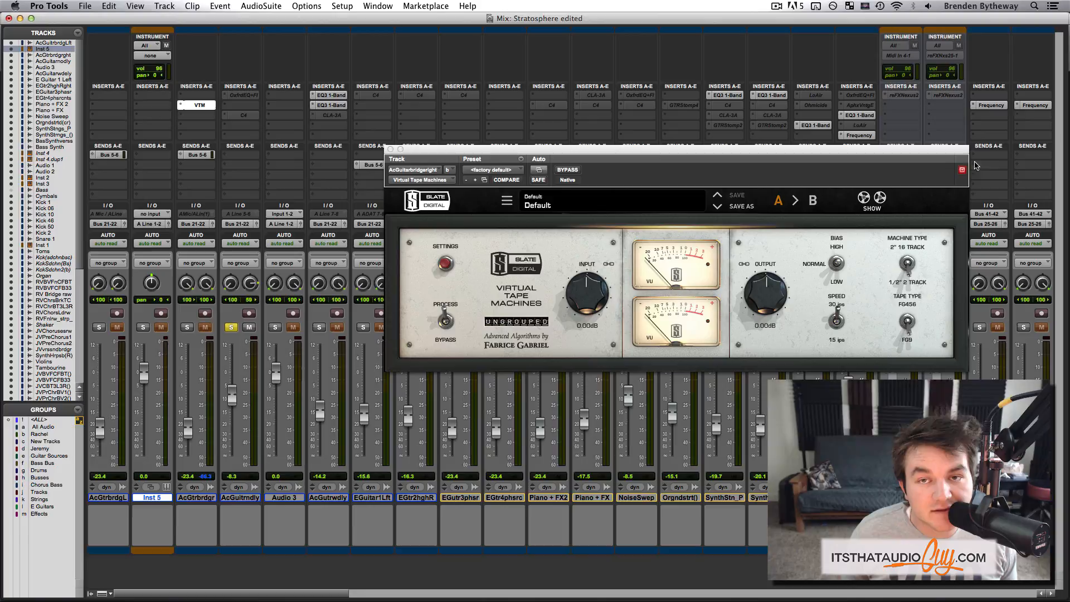